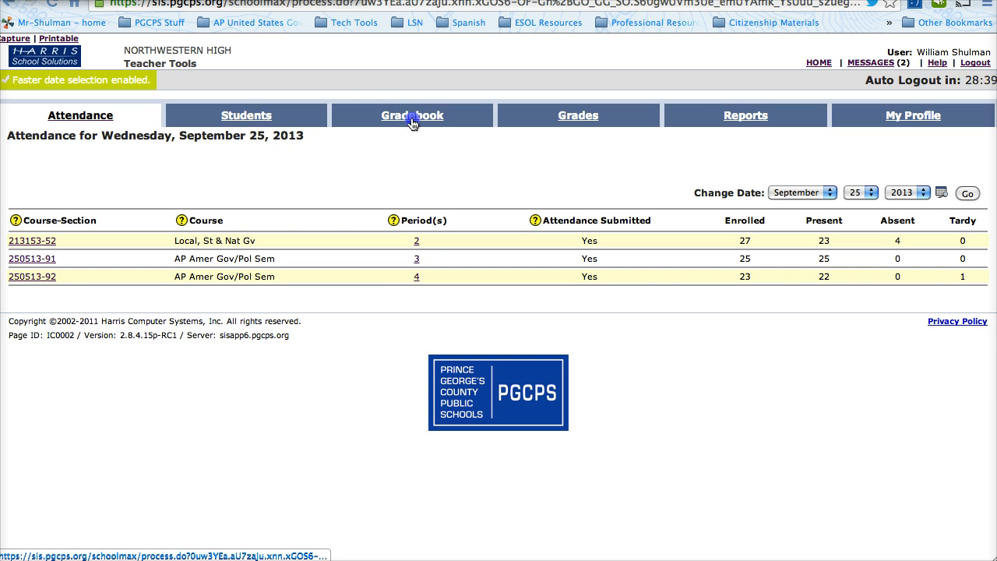
Step: Show the 2014 Gradebook Classes list from the Gradebook tab
click(412, 116)
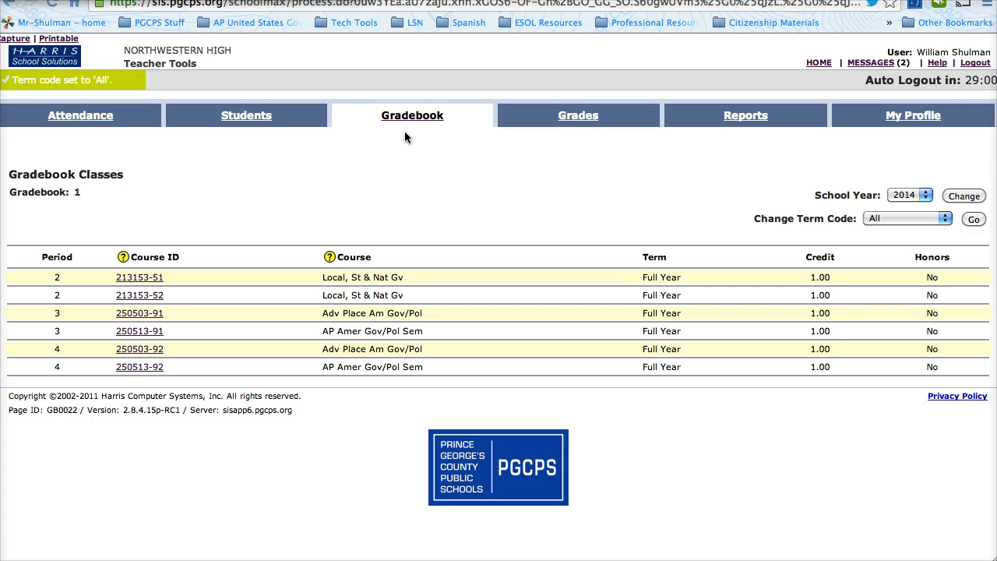
mouse_move(395, 160)
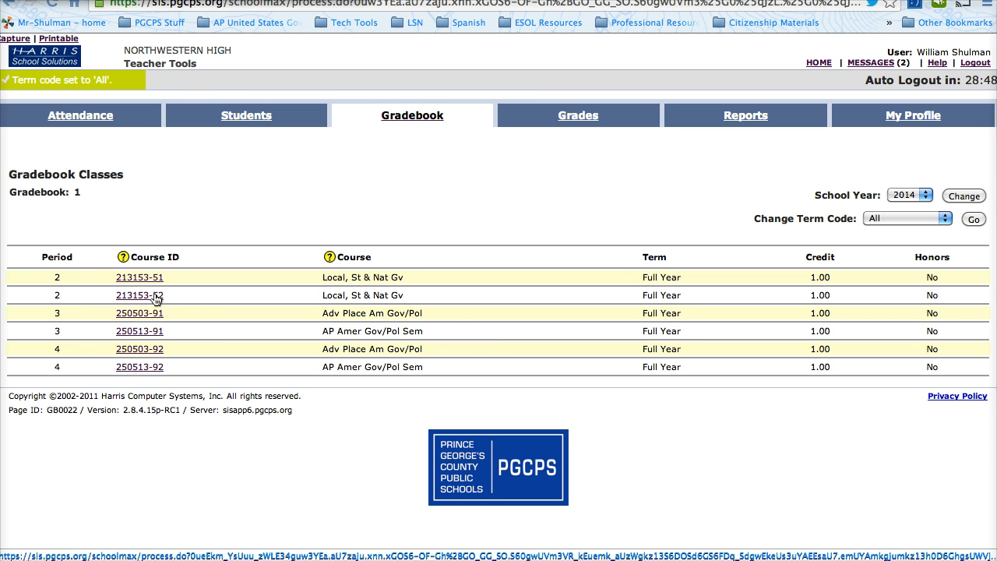
Step: Open course 213153-52 and list its 15 assignments
click(138, 295)
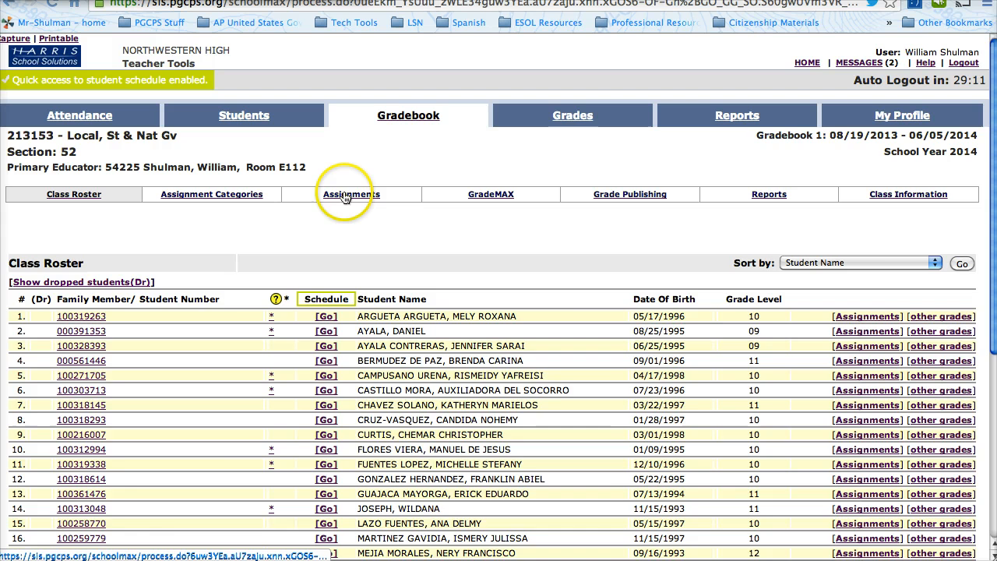
click(351, 194)
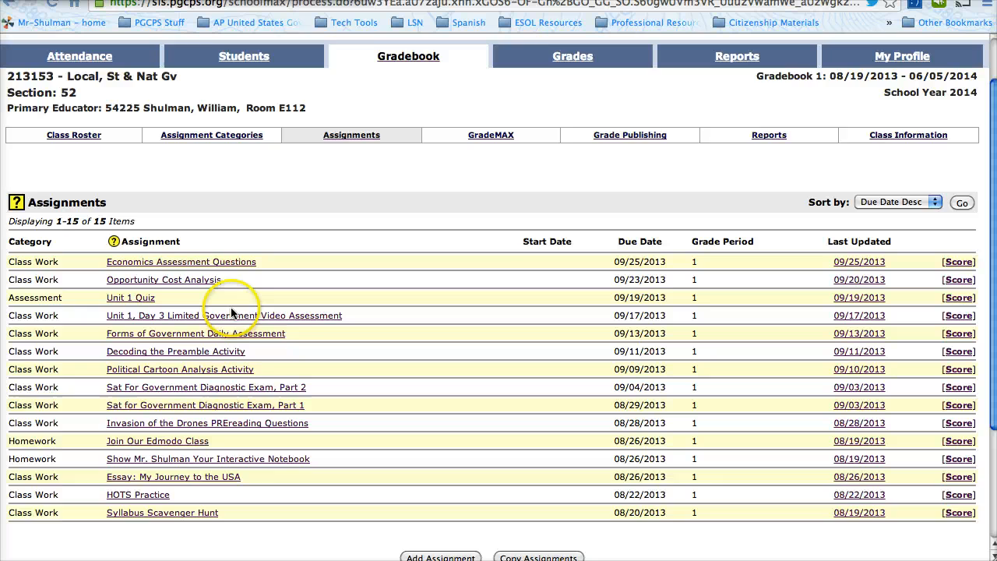
scroll(down, 3)
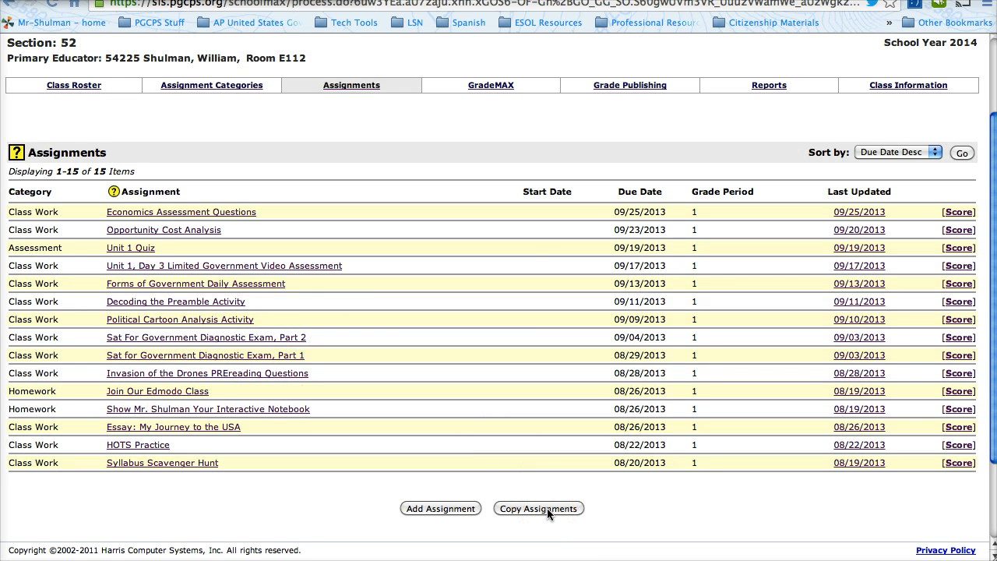
Step: Start Copy Assignments and search with blank fields to list the teacher's 2014 classes
click(538, 508)
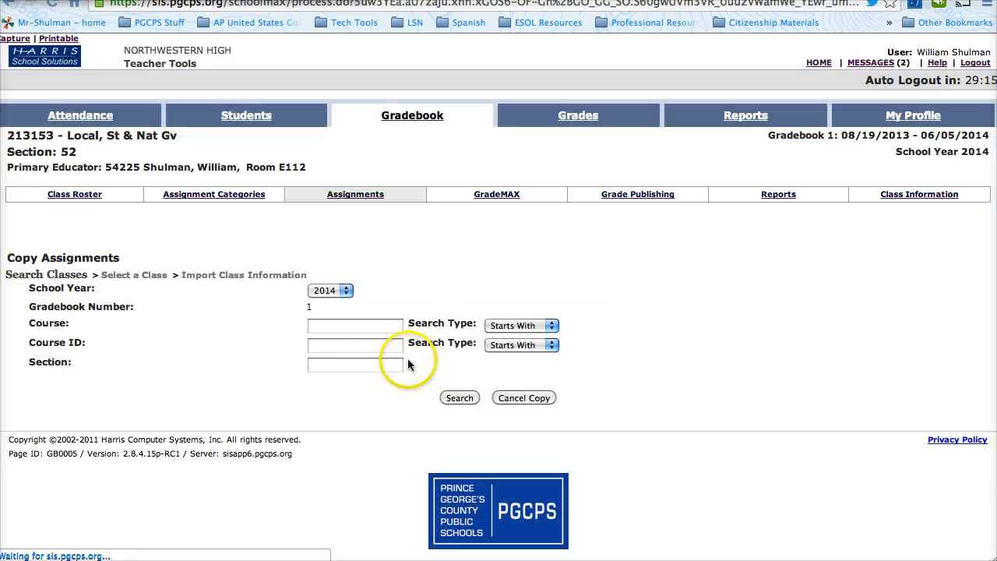
click(459, 397)
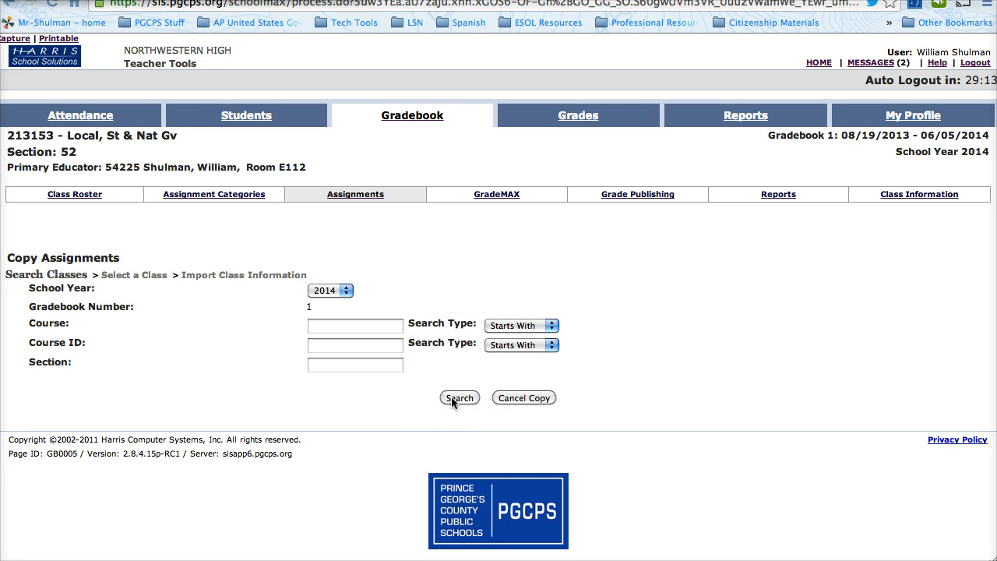
click(460, 398)
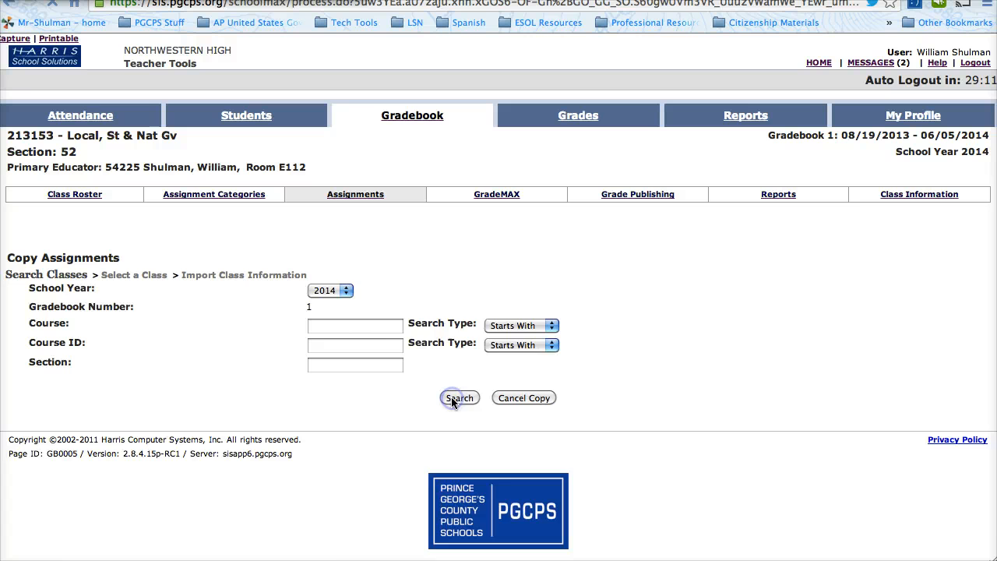
click(459, 397)
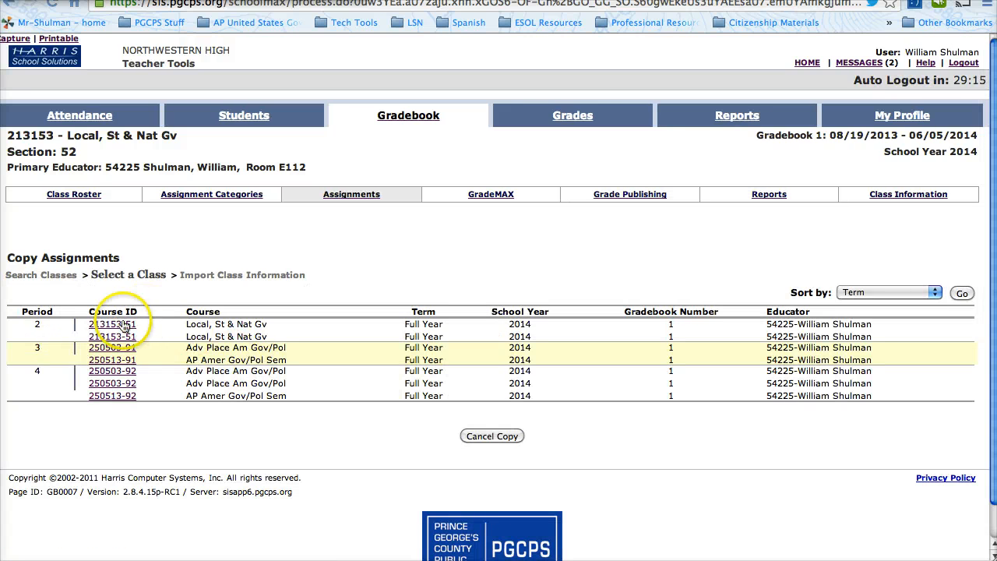
click(112, 324)
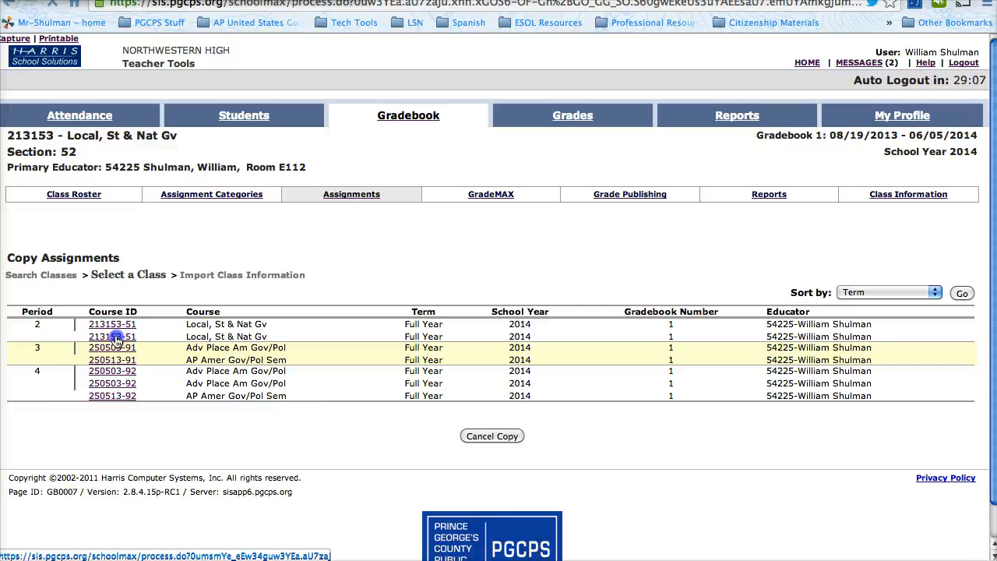
Step: Pick section 213153-51 as the source and check only the SAMPLE assignment
click(111, 336)
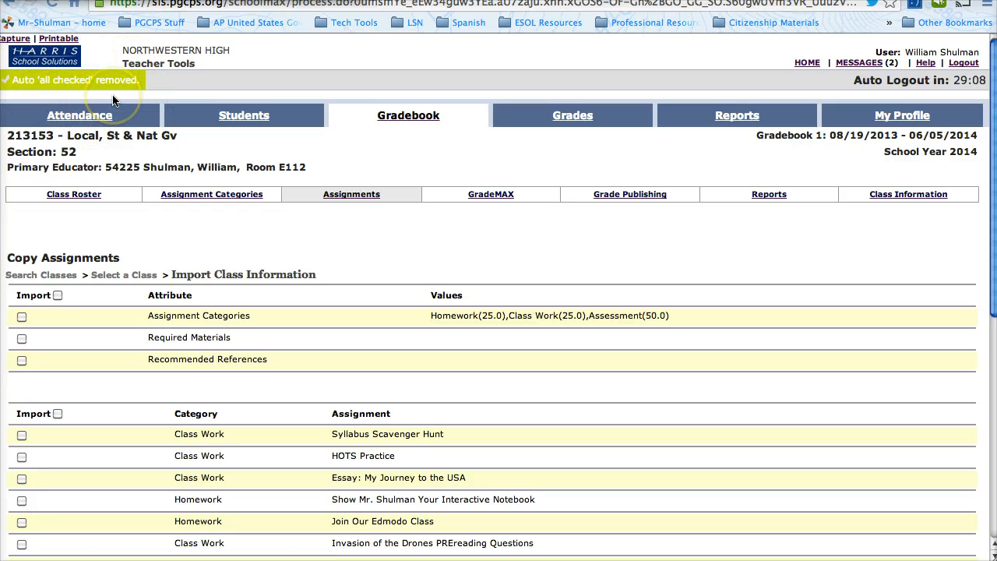
mouse_move(113, 80)
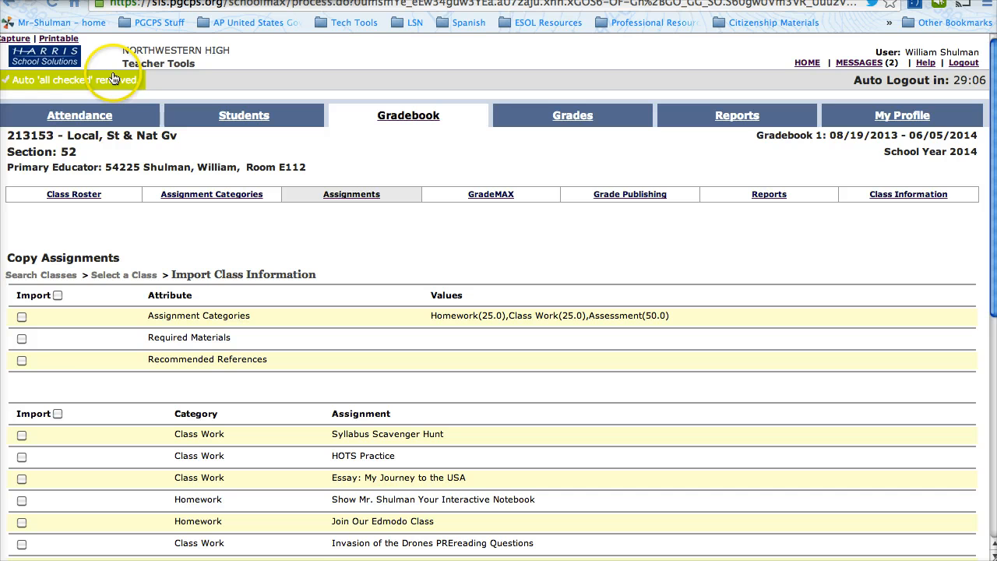
mouse_move(82, 387)
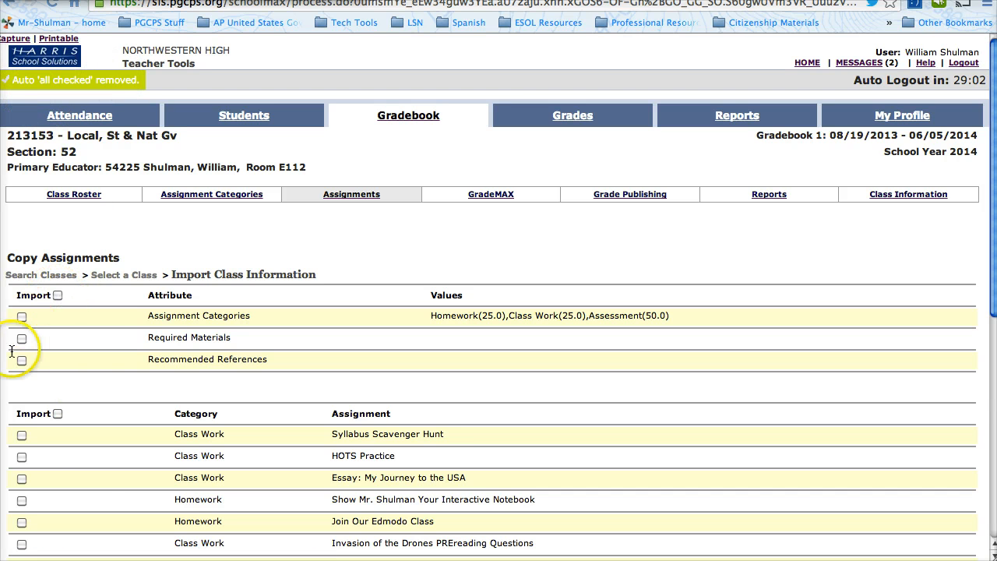
mouse_move(66, 284)
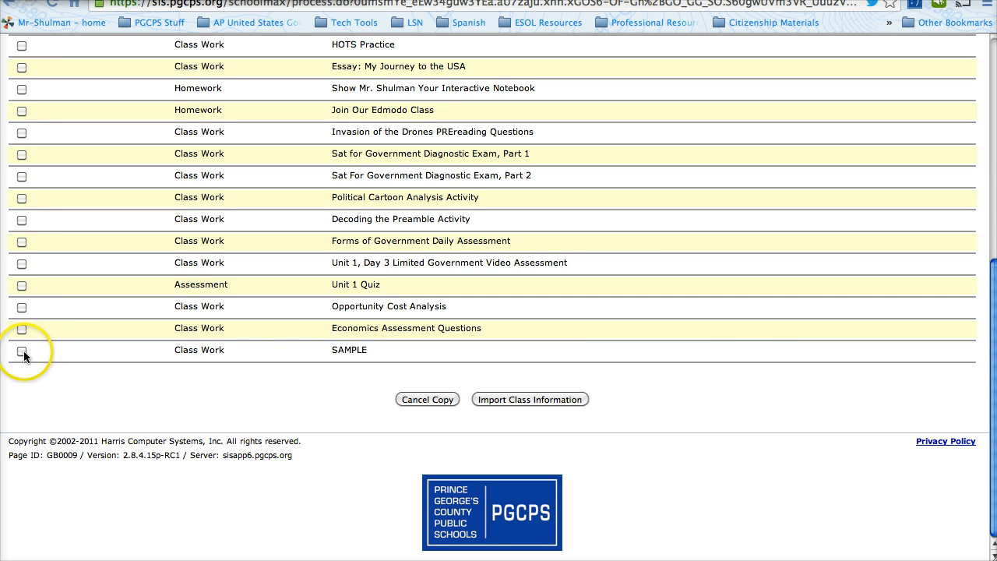
click(22, 351)
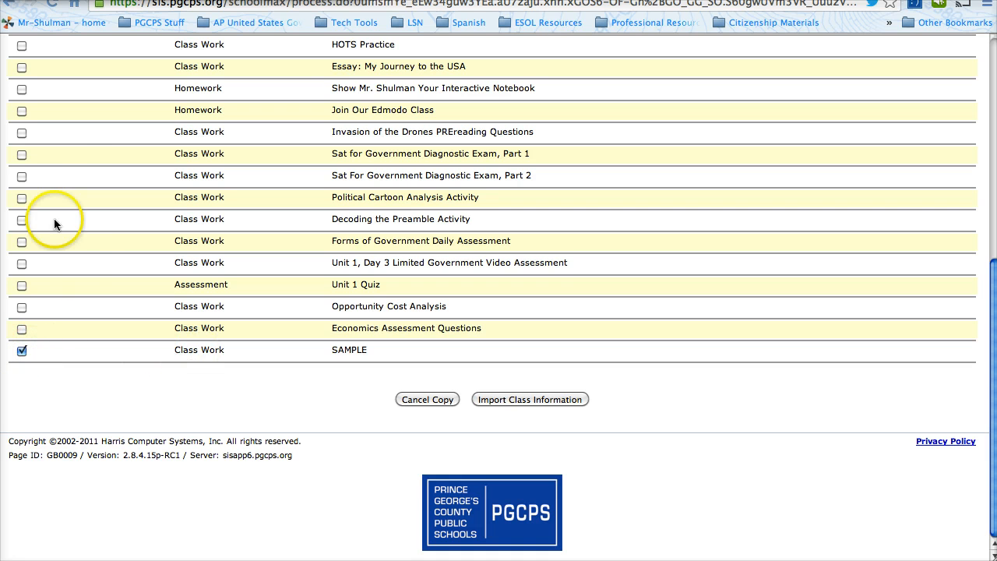
mouse_move(16, 185)
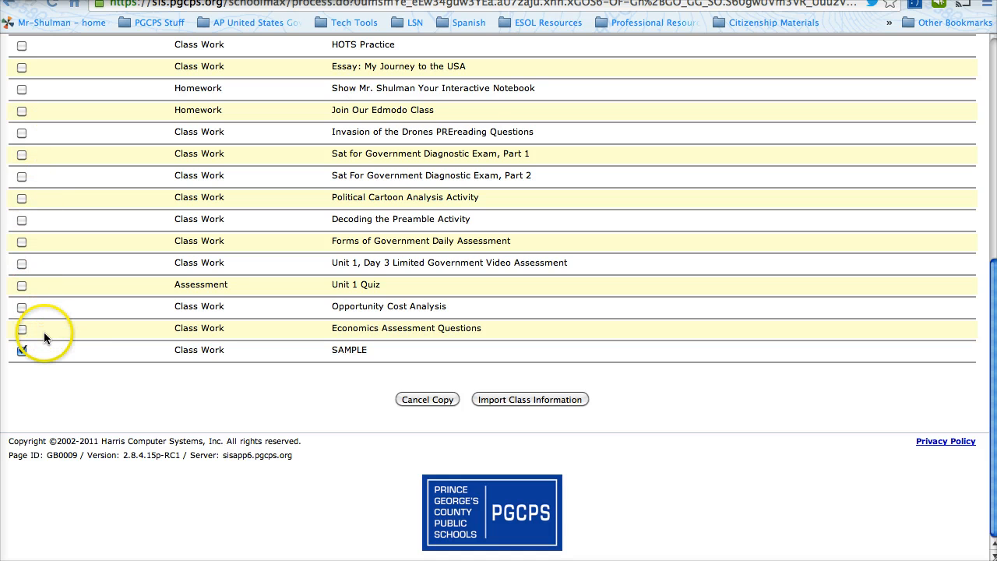
click(21, 350)
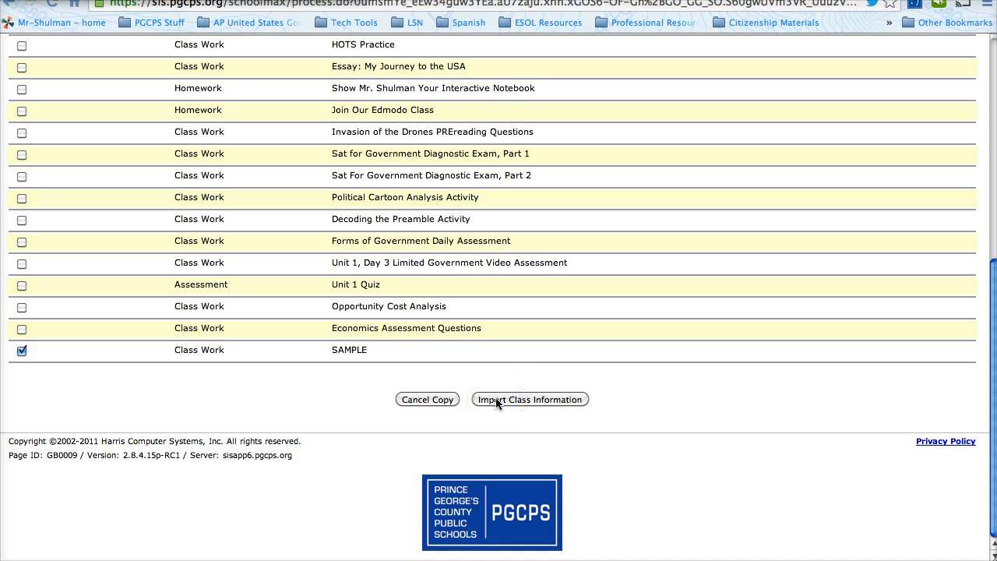
Step: Import SAMPLE, keeping current data and appending, so section 52 lists 16 assignments
click(529, 399)
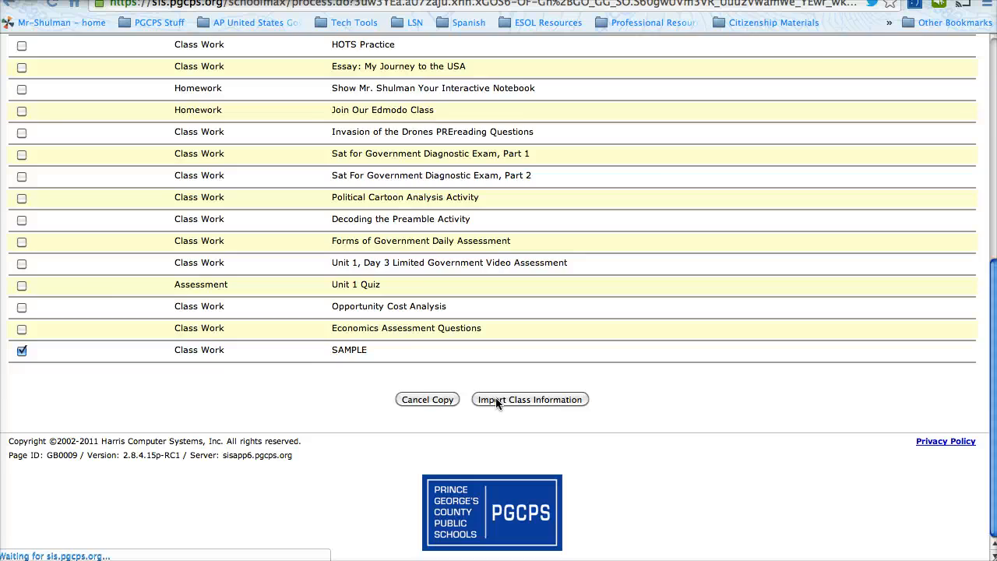
click(528, 398)
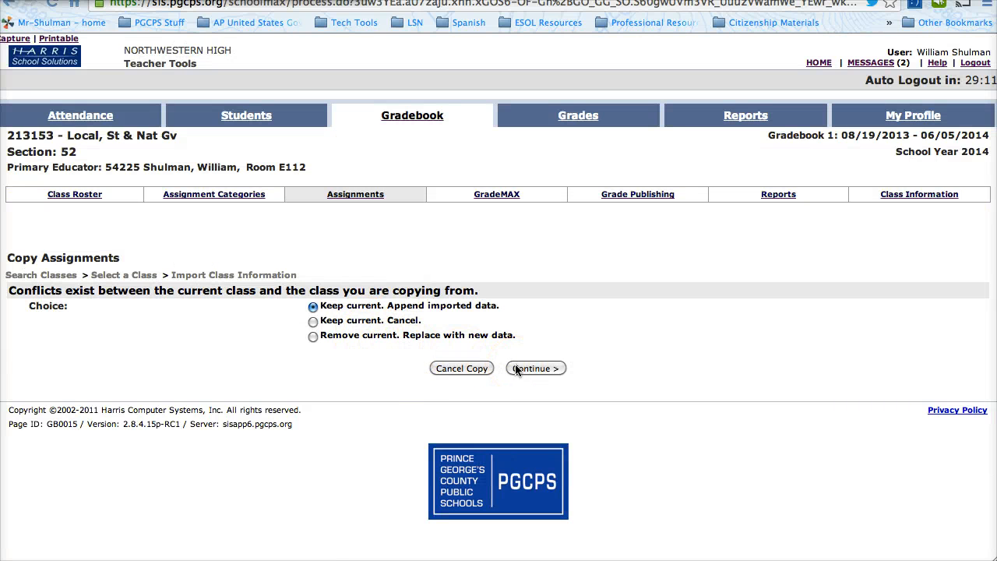
click(535, 367)
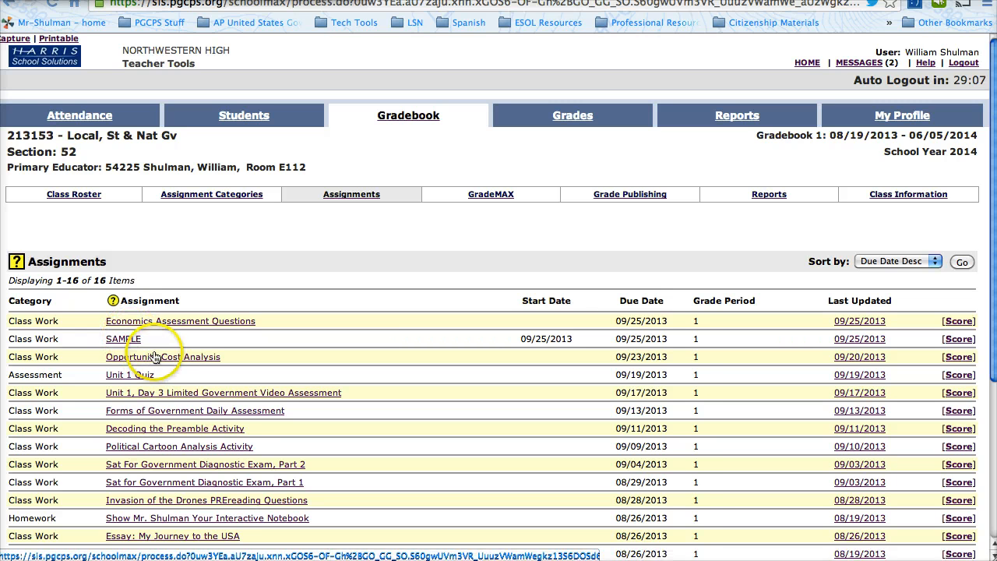
Step: Open the imported SAMPLE assignment's detail page (Class Work, 10 points)
click(124, 338)
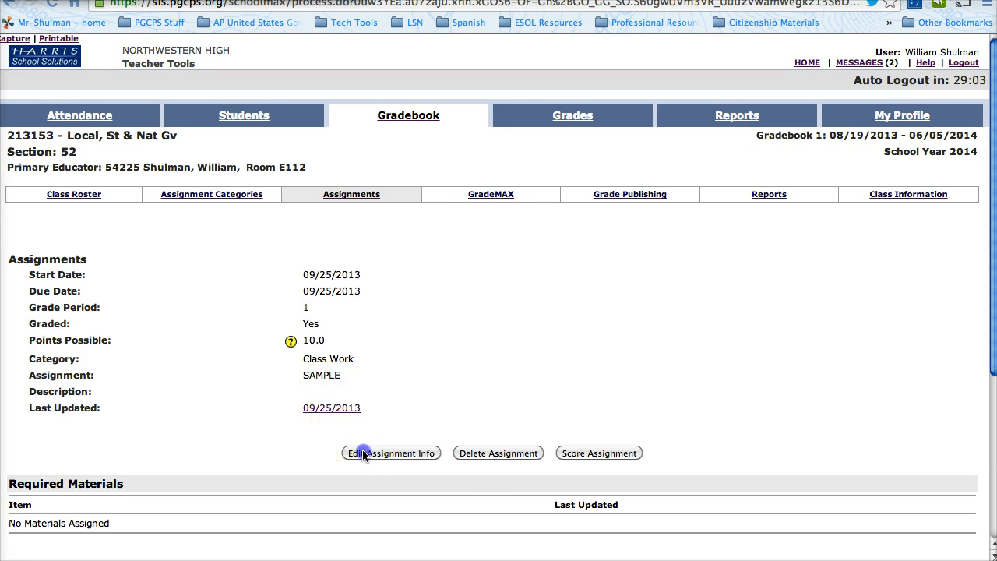
Step: Change SAMPLE's start and due dates to 09/26/2013 and save
click(390, 453)
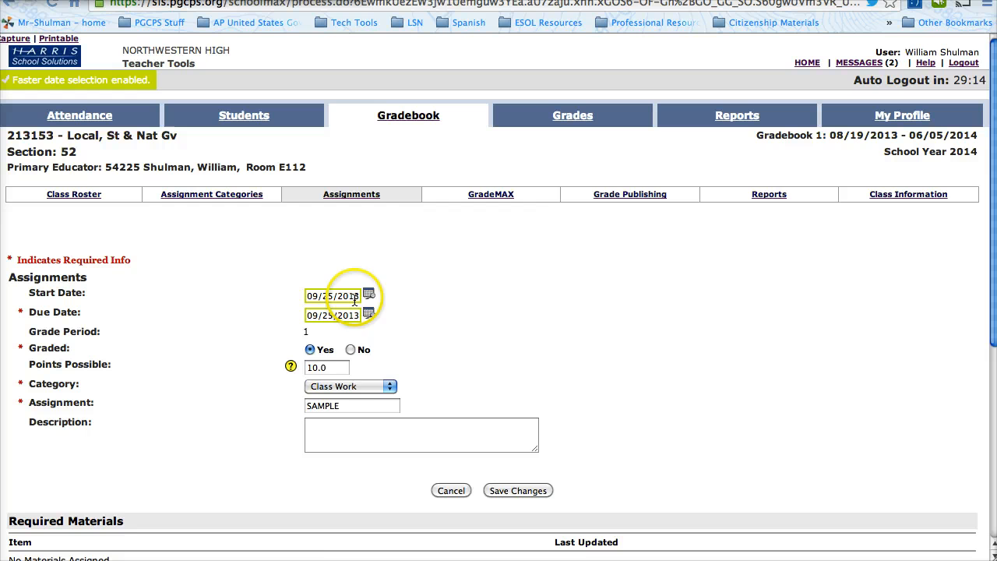
click(368, 295)
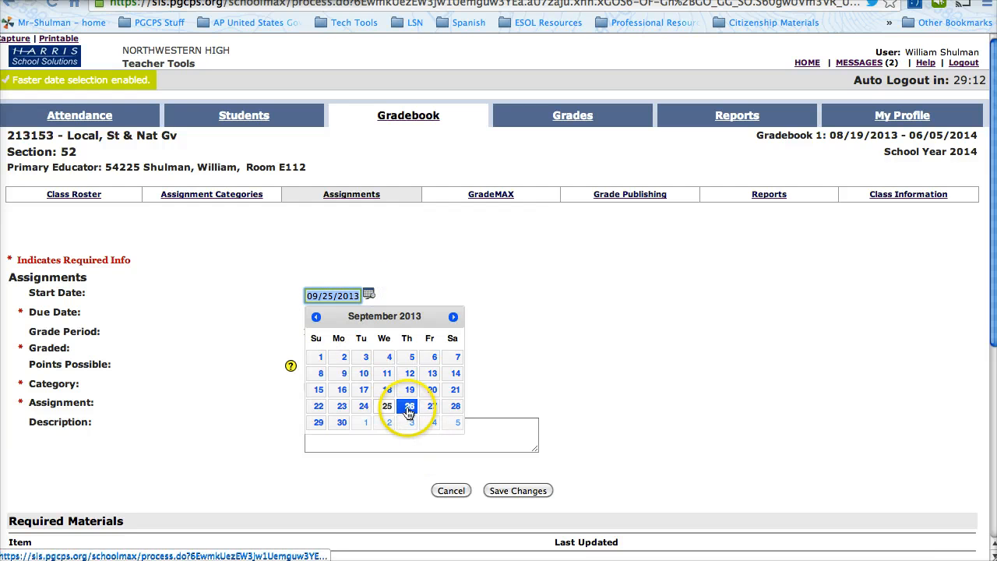
click(407, 406)
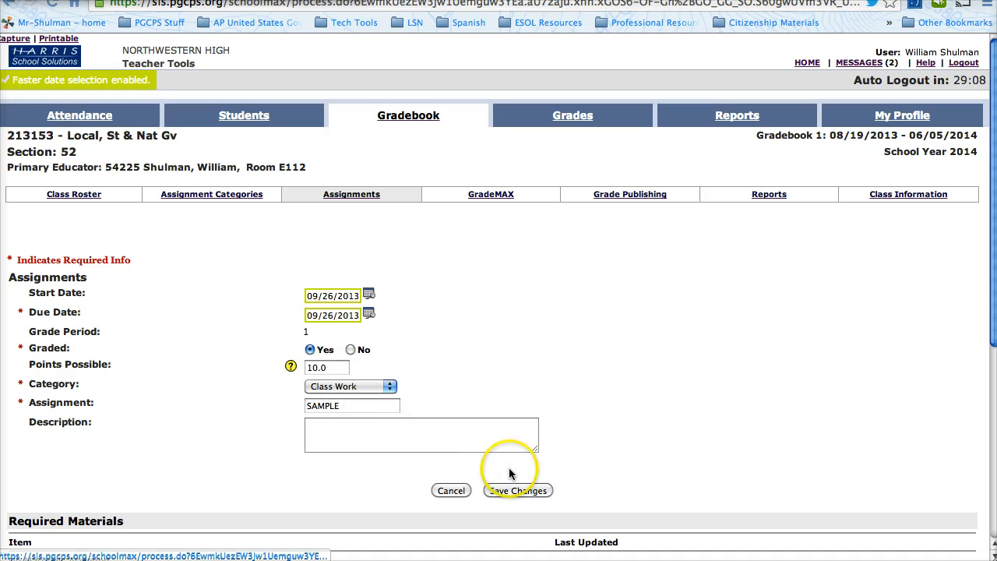
click(517, 490)
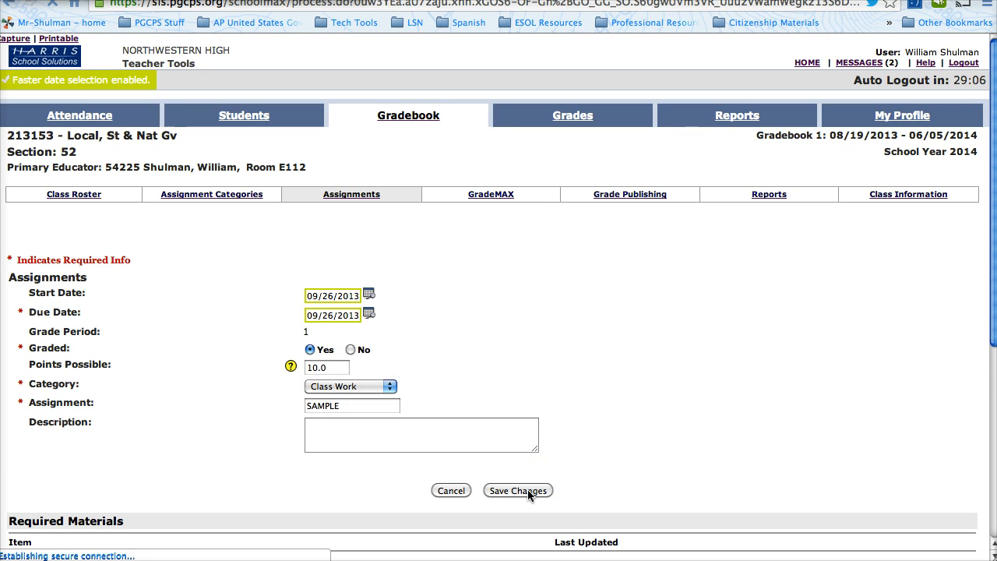
click(518, 490)
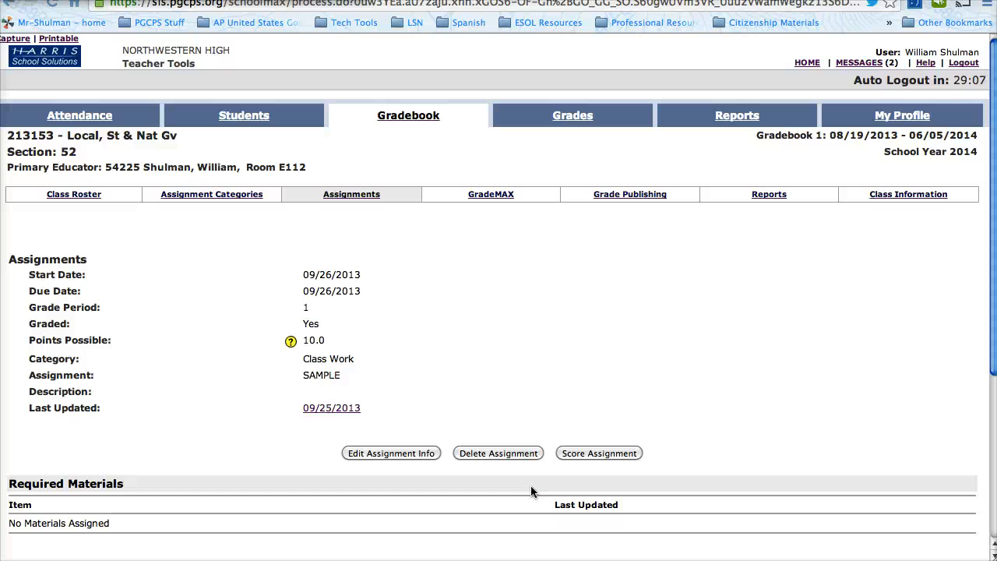
mouse_move(452, 290)
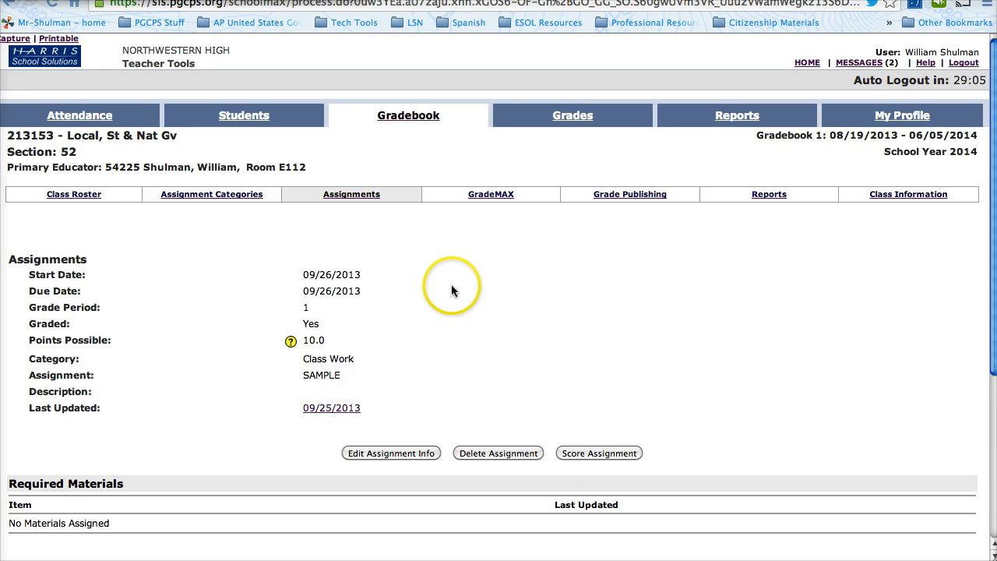